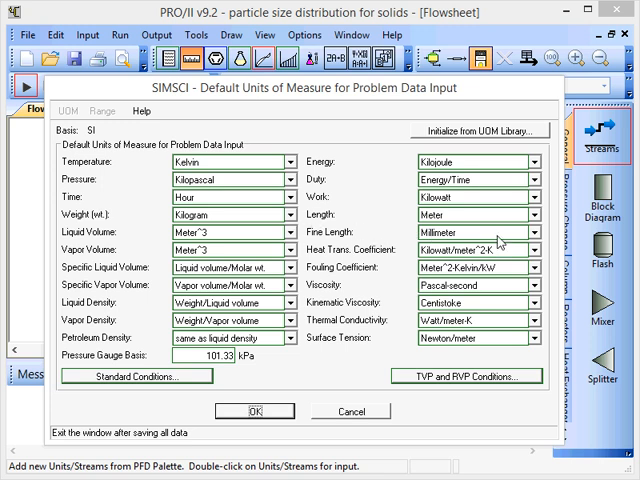
Set the default fine length unit to Micron and accept the units of measure.
left_click(536, 218)
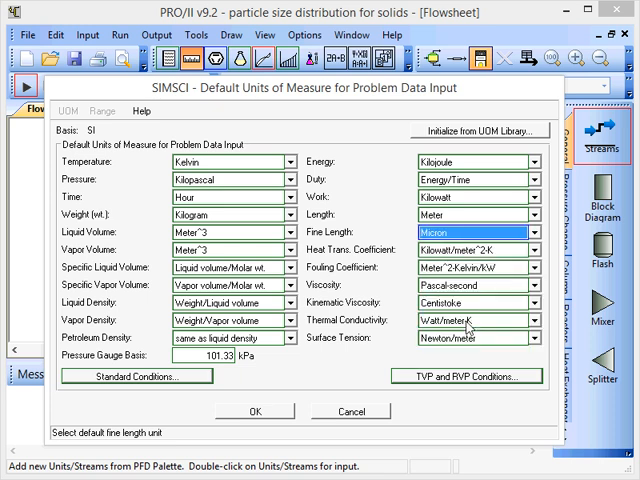
left_click(256, 412)
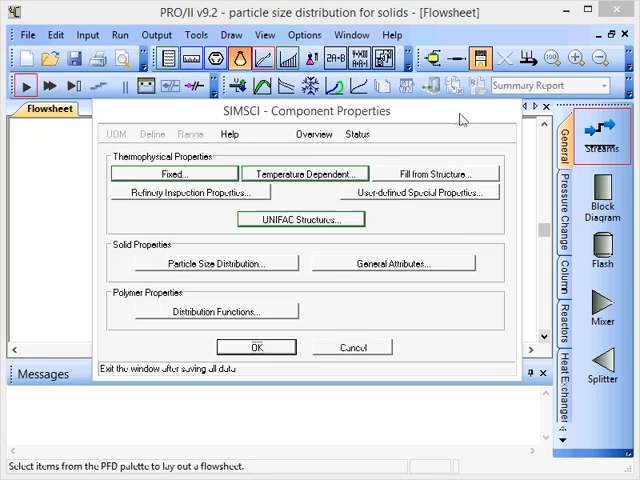
mouse_move(212, 264)
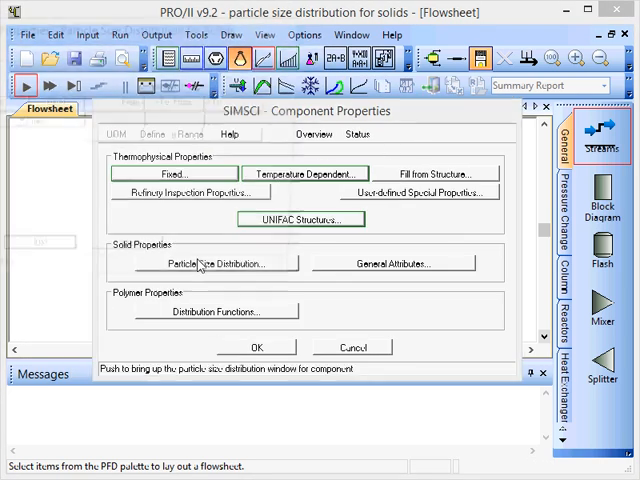
Bring up the Particle Size Distribution window from the Solid Properties section.
left_click(212, 264)
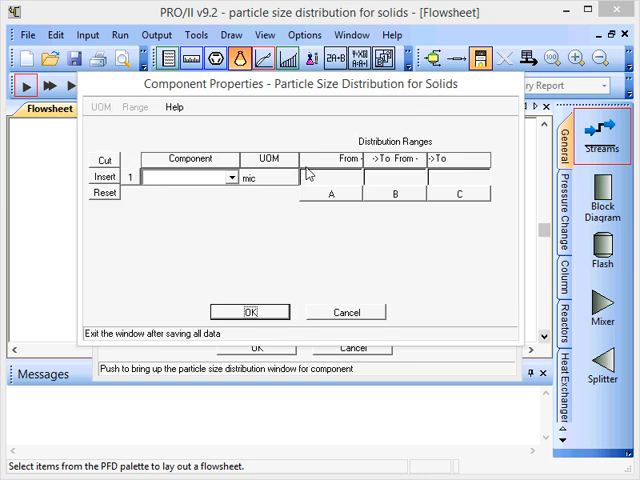
mouse_move(452, 160)
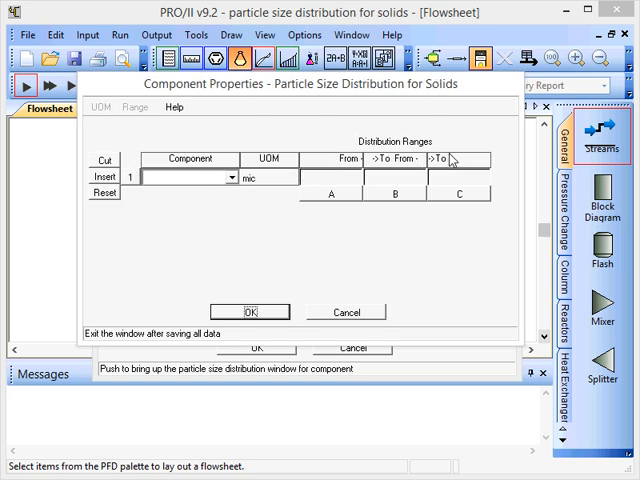
mouse_move(424, 98)
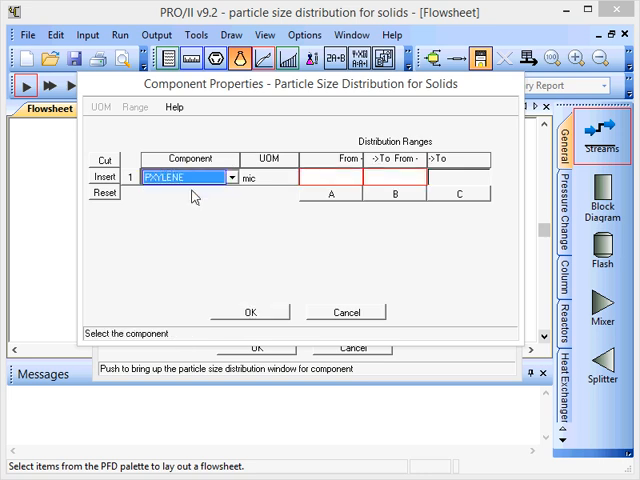
mouse_move(324, 170)
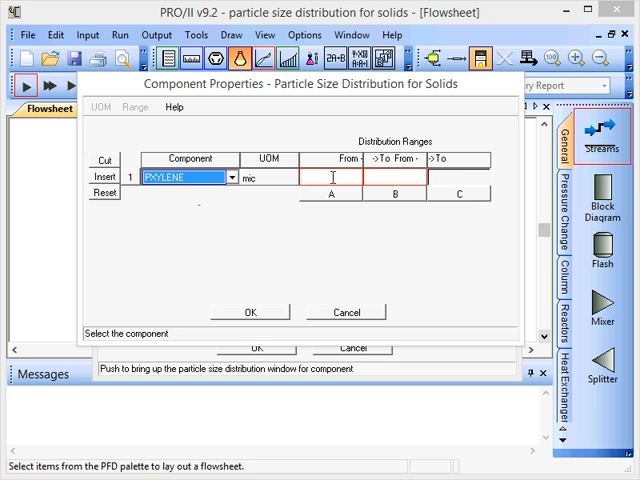
mouse_move(440, 172)
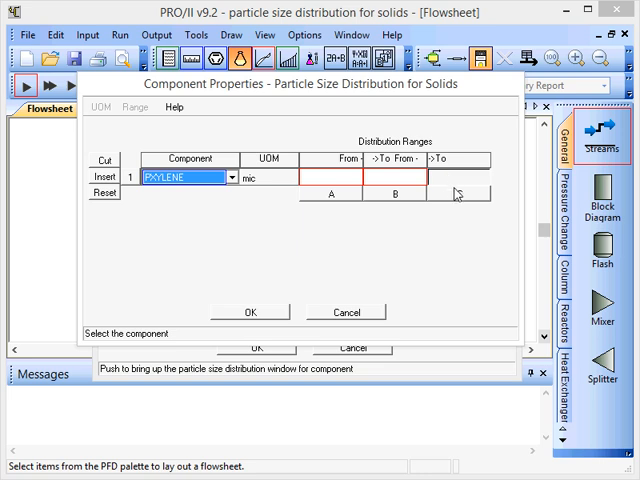
Choose PXYLENE as the distribution component with sizes in mic and review the range columns.
left_click(456, 192)
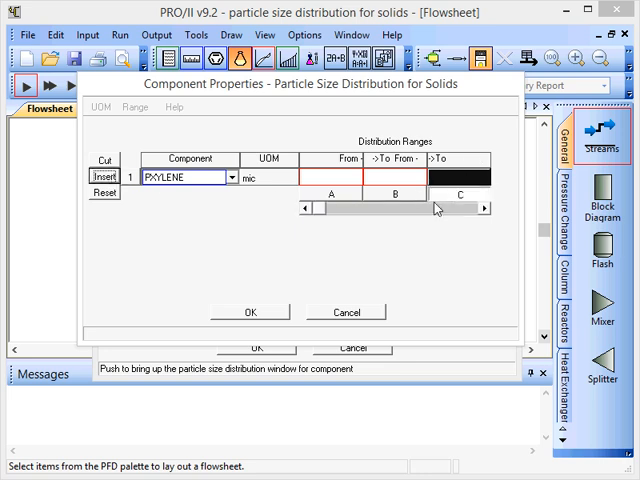
left_click(484, 210)
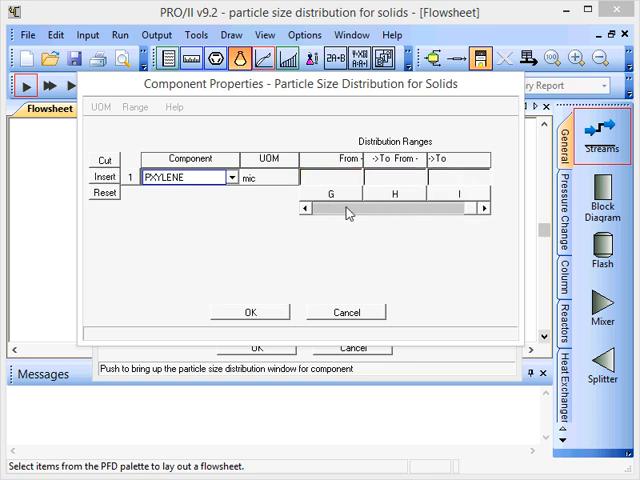
scroll("left", 3)
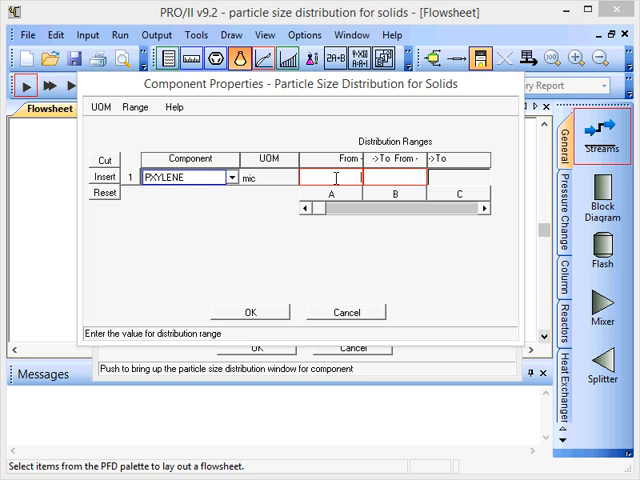
Enter p-xylene's range boundaries 0, 10, 25, 50, 100, 250 and 500 microns across the cells.
type("0.00000")
left_click(394, 176)
type("10.000")
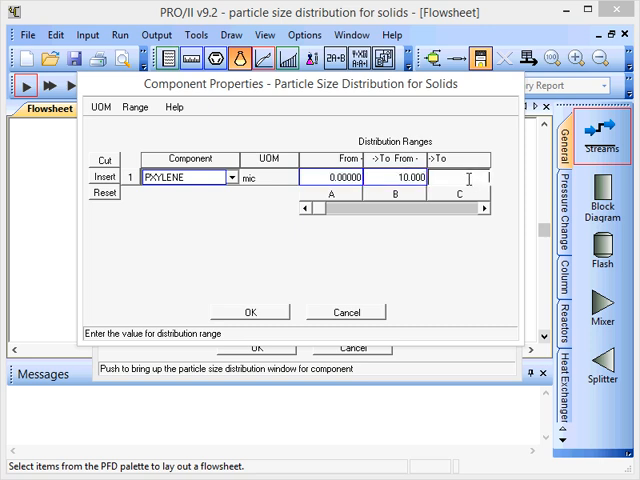
type("25")
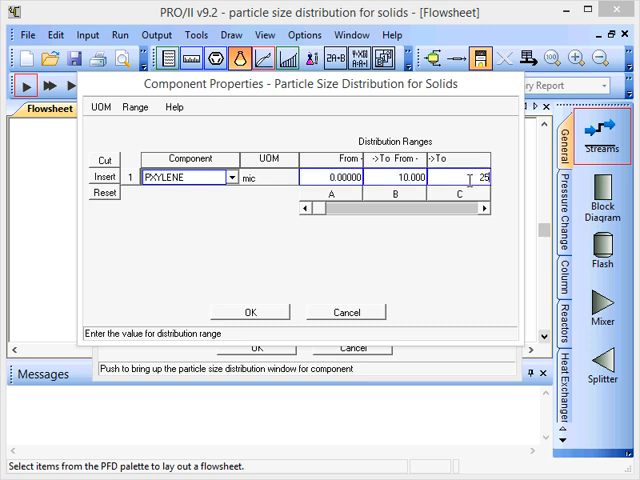
left_click(492, 212)
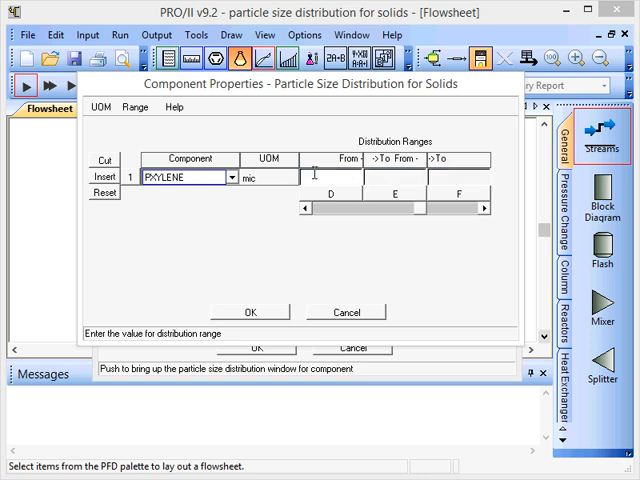
type("500")
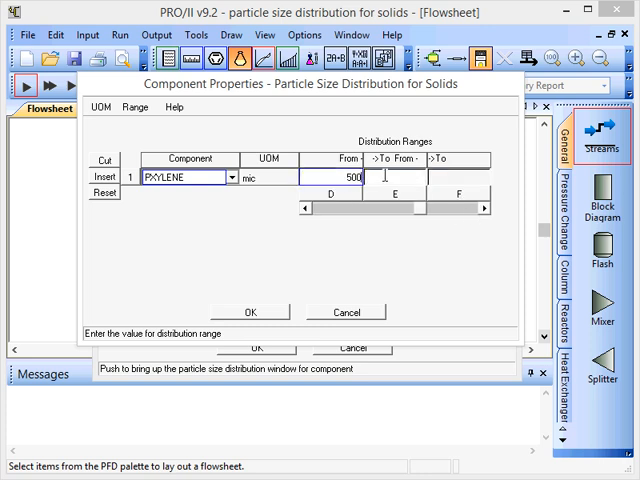
type("50.000")
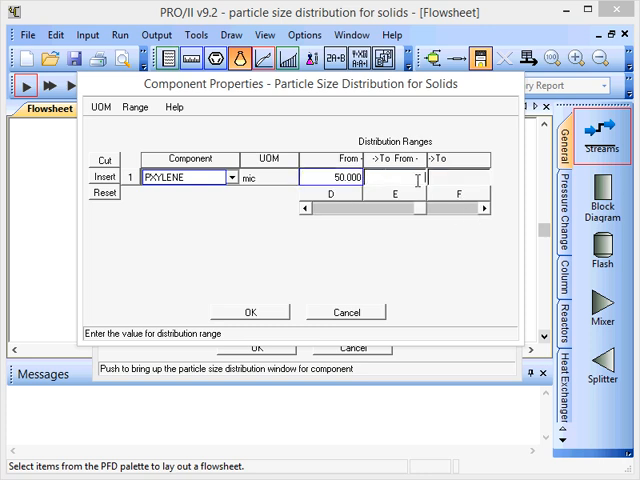
type("75.000")
type("500")
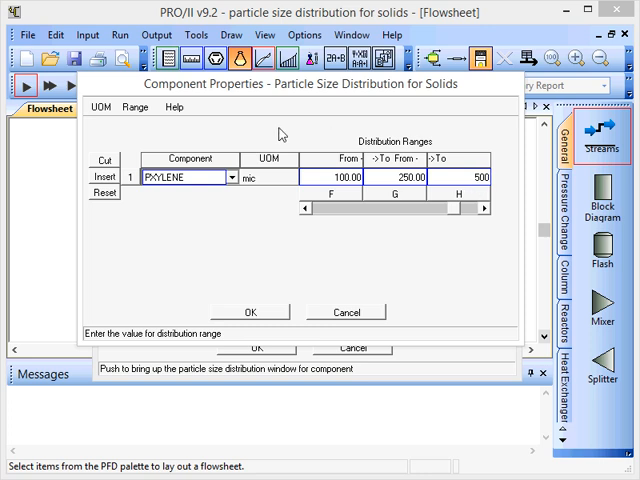
Accept the size distribution and reopen it to confirm the boundaries were kept.
left_click(248, 312)
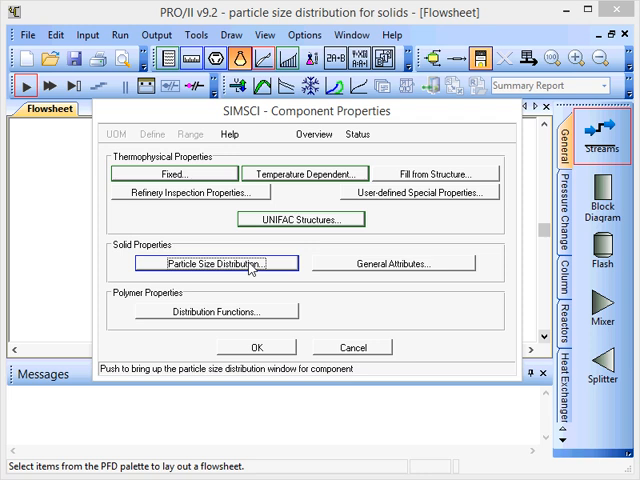
left_click(212, 264)
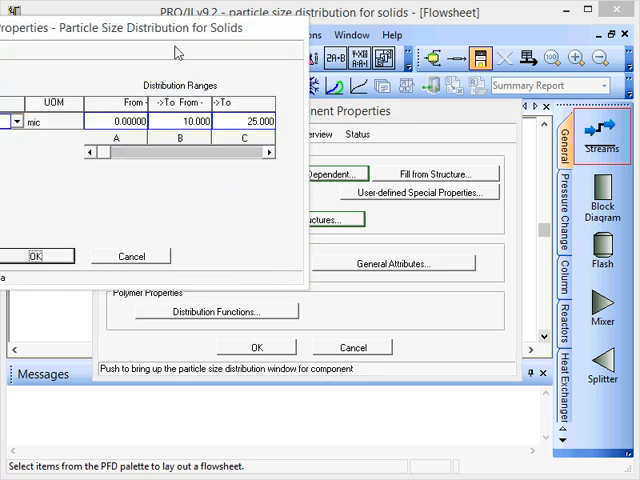